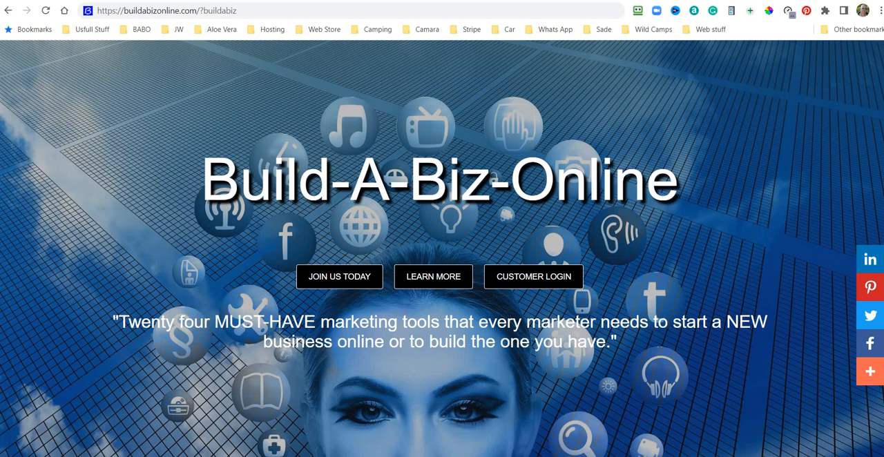
mouse_move(790, 56)
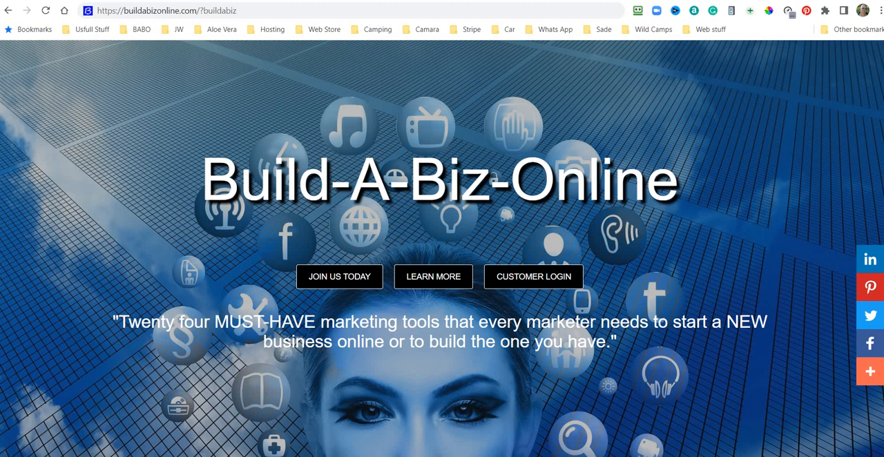
mouse_move(749, 129)
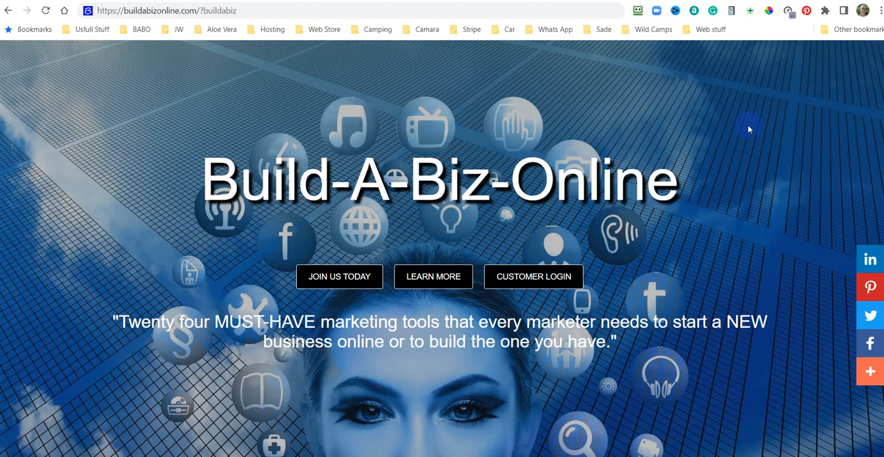
mouse_move(271, 29)
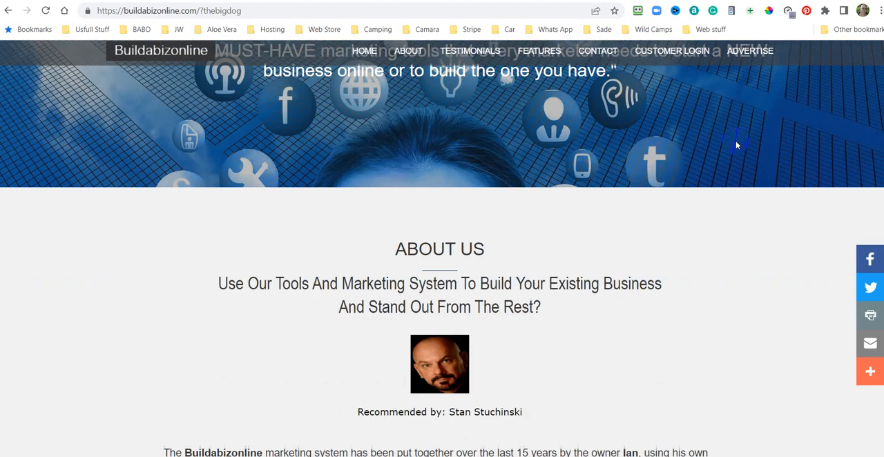
Swap the referral name in the web address to buildabiz and check the Recommended by line.
scroll("down", 3)
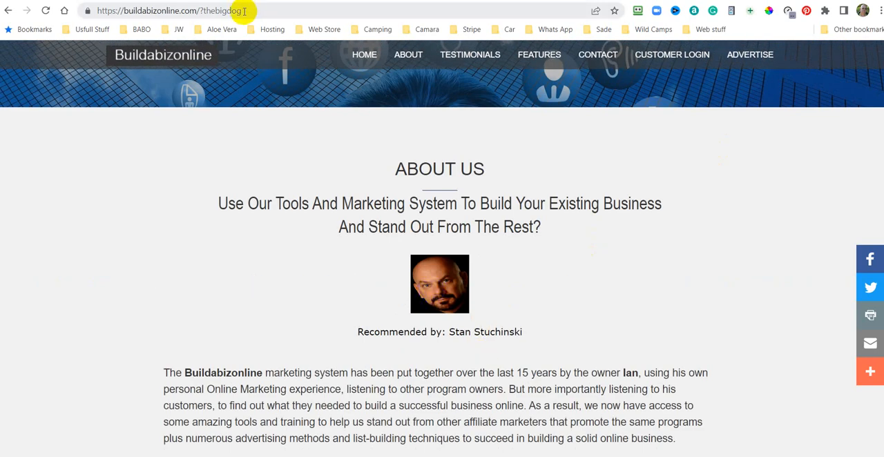
double_click(220, 11)
type("buildabiz")
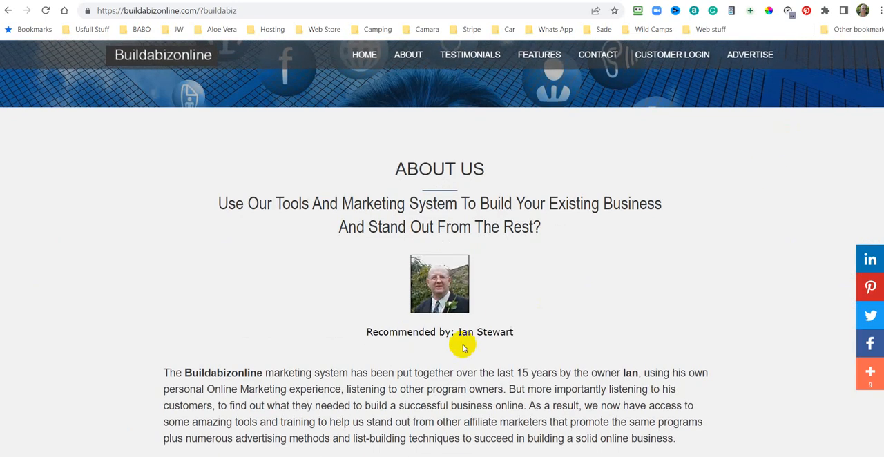
left_click(364, 54)
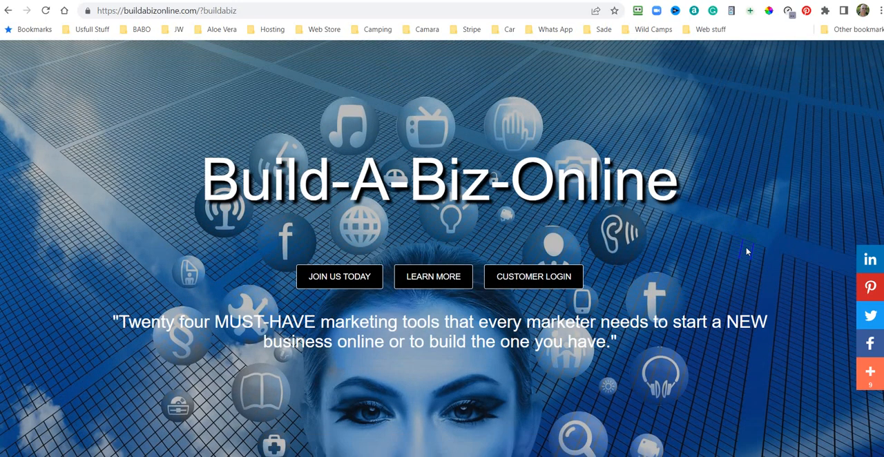
mouse_move(751, 225)
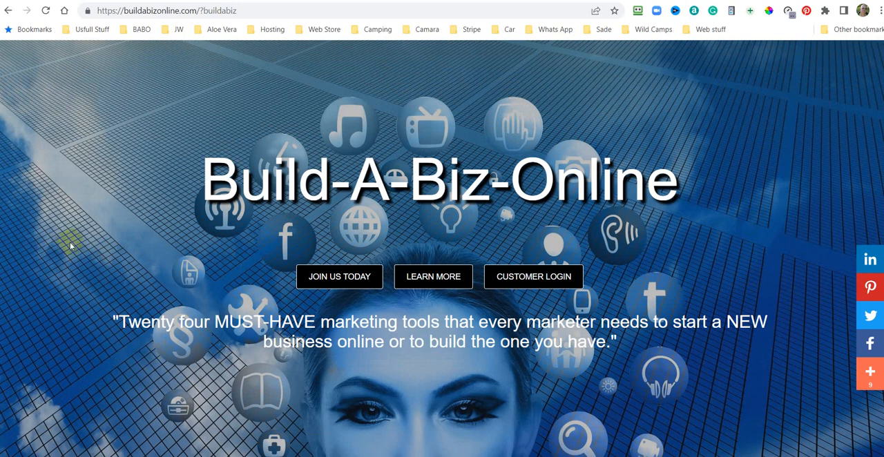
mouse_move(254, 297)
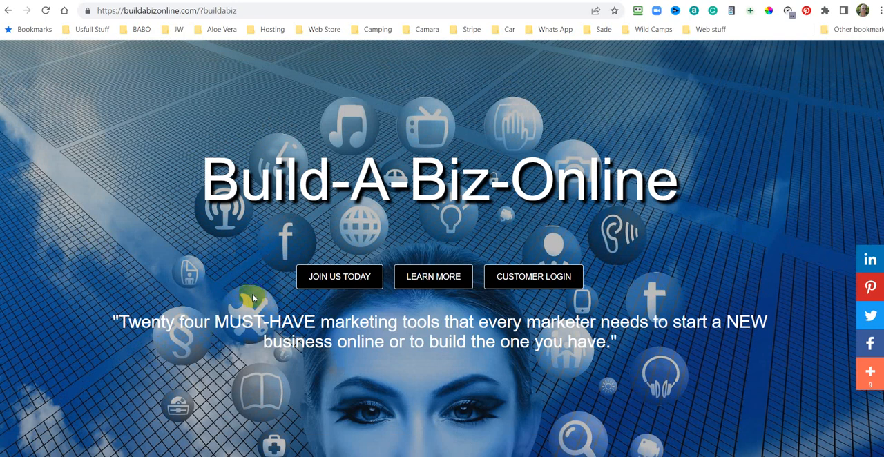
mouse_move(281, 274)
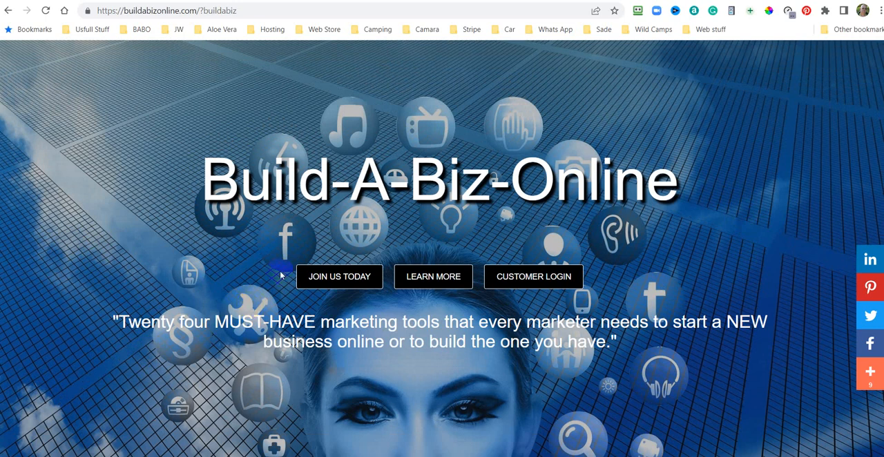
mouse_move(658, 299)
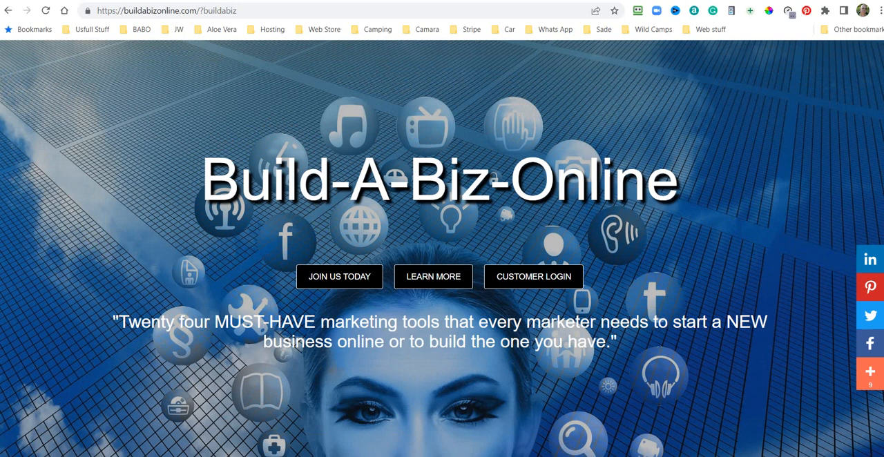
mouse_move(765, 101)
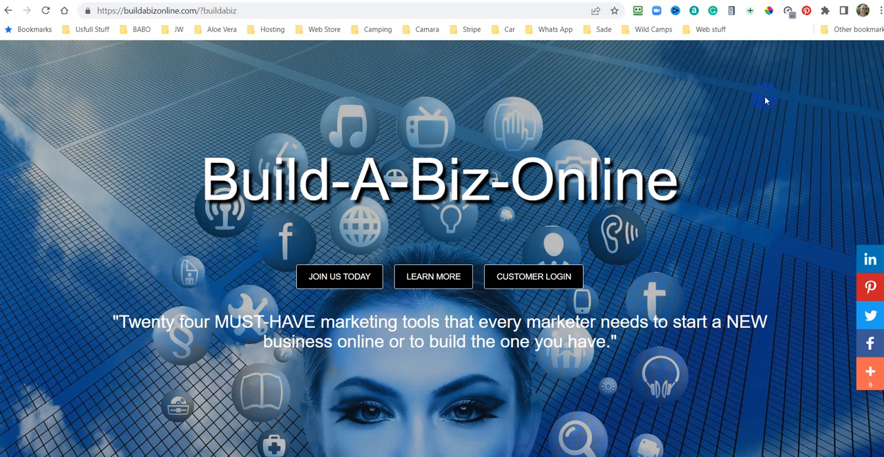
mouse_move(520, 82)
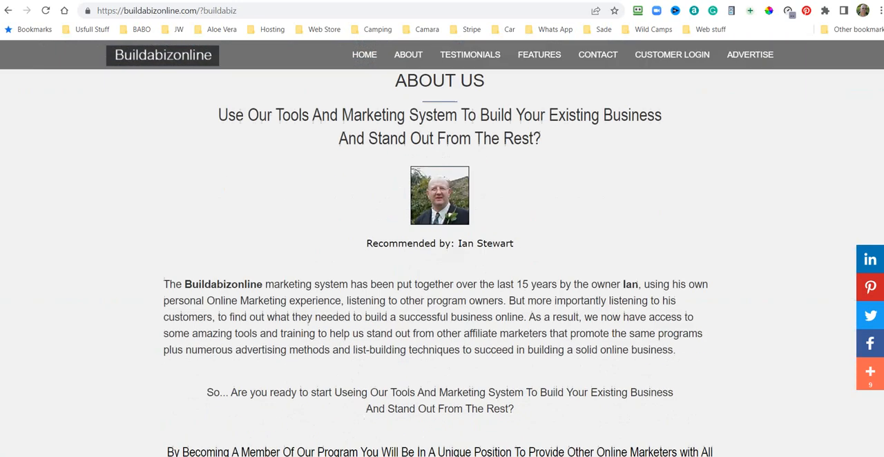
scroll("down", 3)
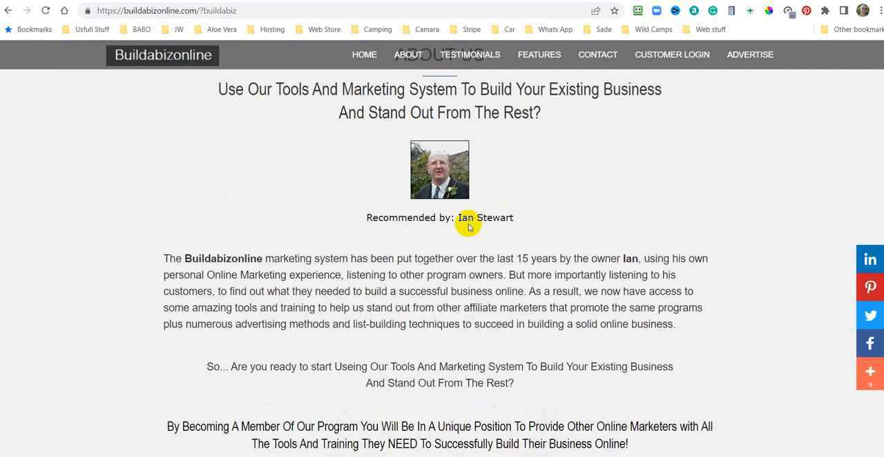
scroll("down", 3)
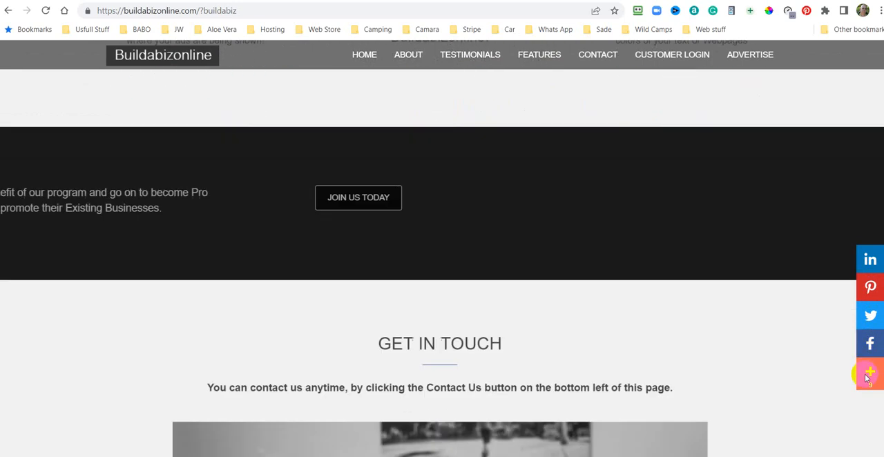
scroll("down", 3)
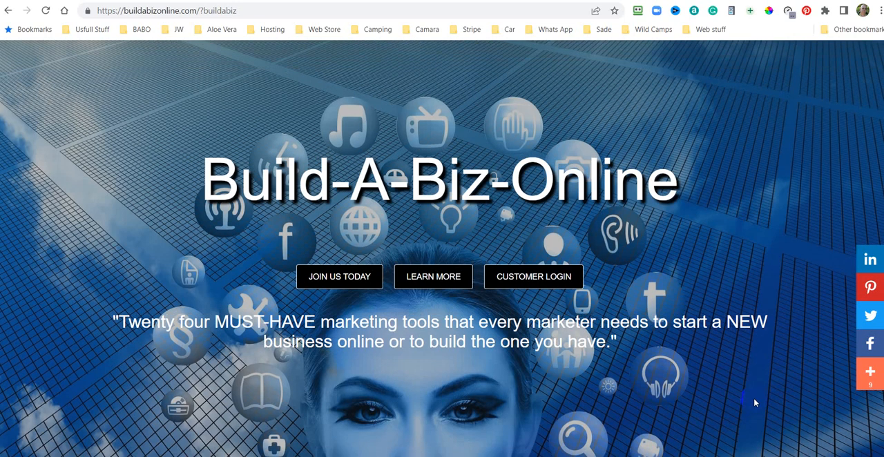
mouse_move(777, 112)
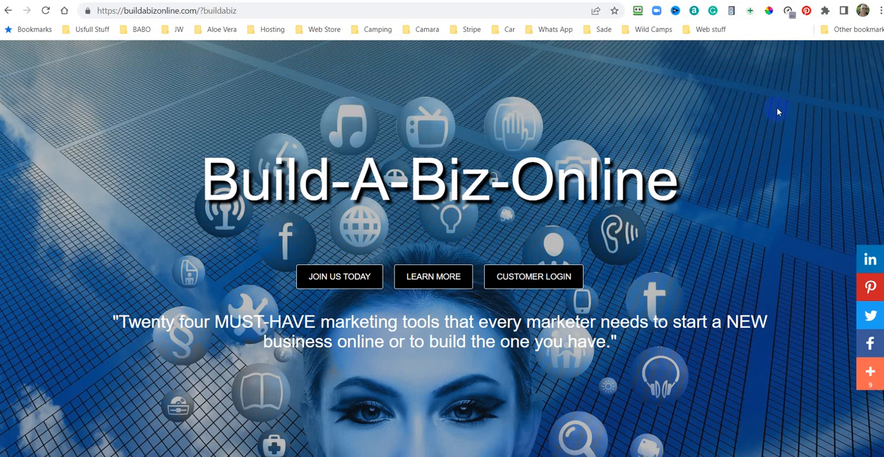
mouse_move(759, 123)
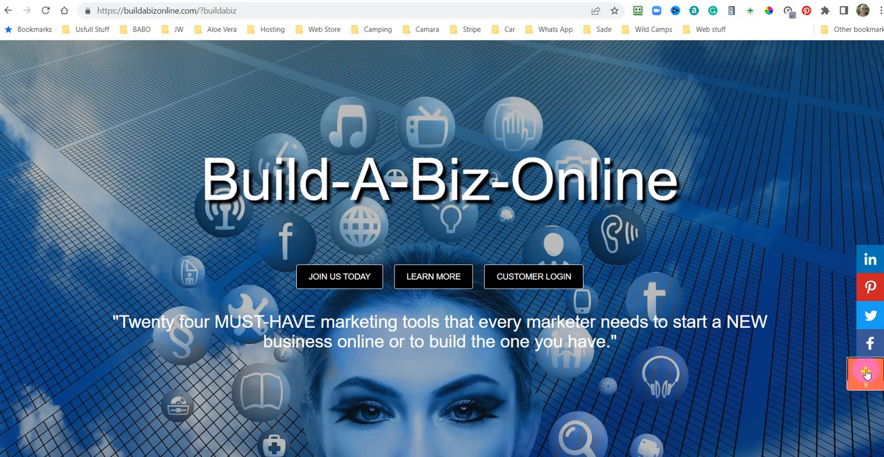
Dismiss the full sharing services overlay and share the homepage link via the Facebook button.
left_click(865, 374)
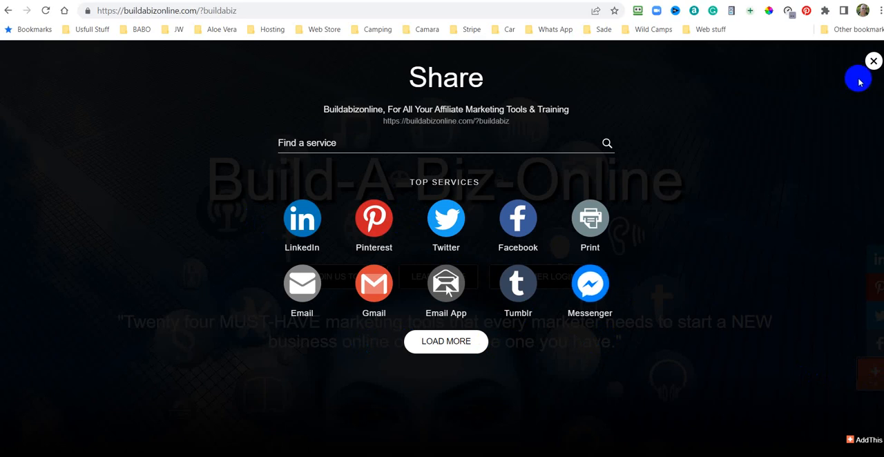
left_click(873, 61)
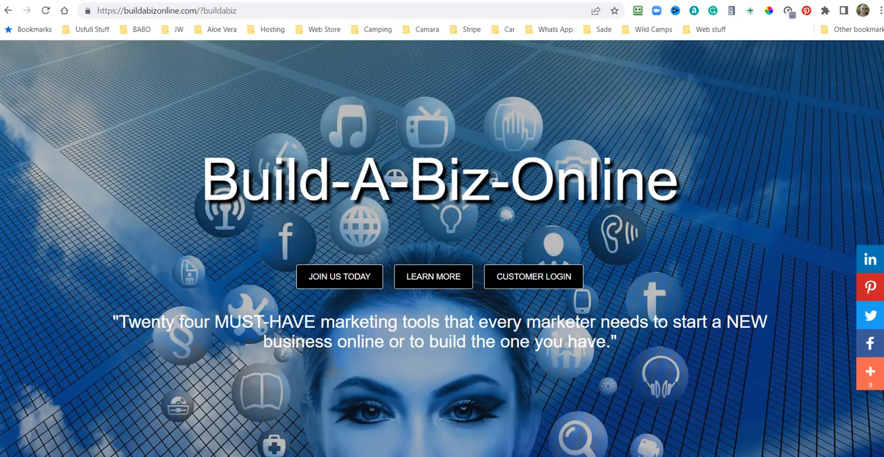
left_click(869, 343)
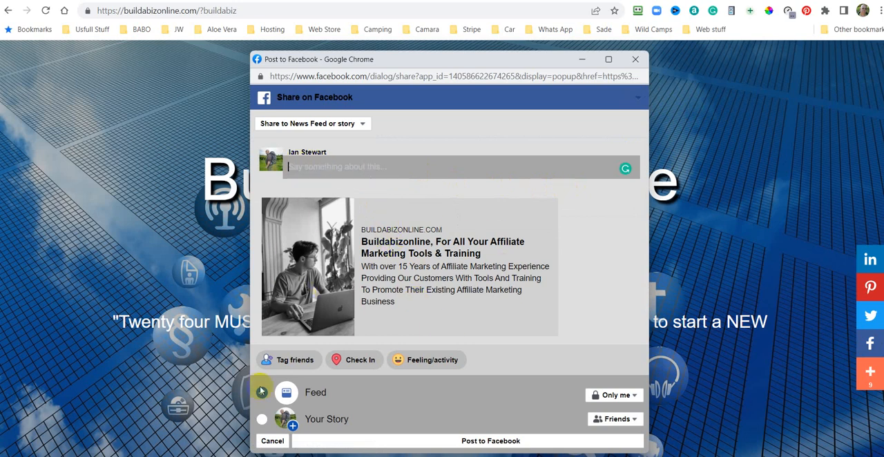
Tick both the Feed and Your Story destinations in the Facebook share popup.
left_click(262, 392)
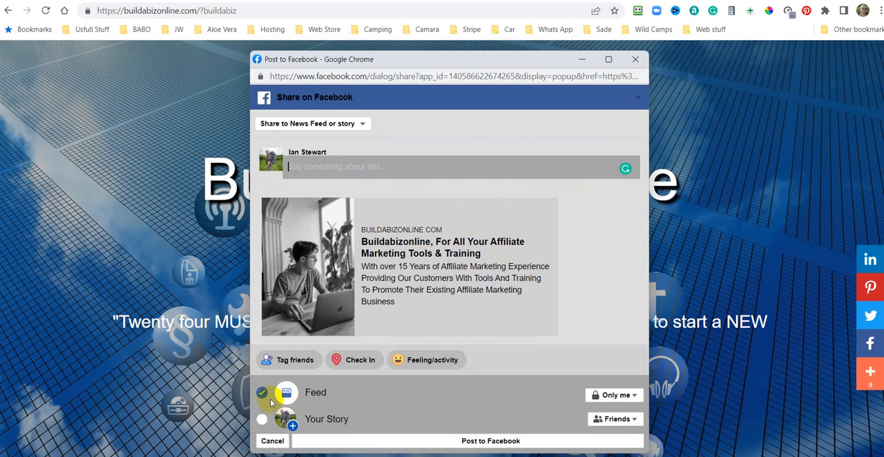
left_click(261, 420)
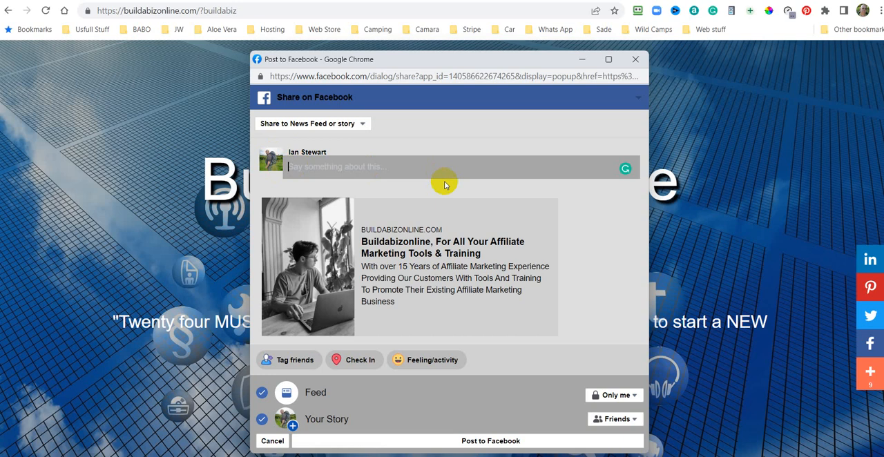
Type the draft caption about completing the NEW look at Buildabizonline, ending 'Do you Like?'.
type("I have")
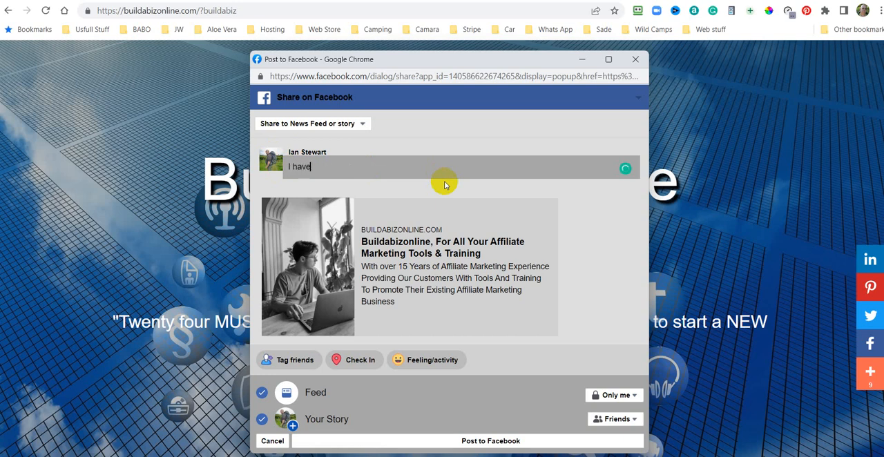
type("now")
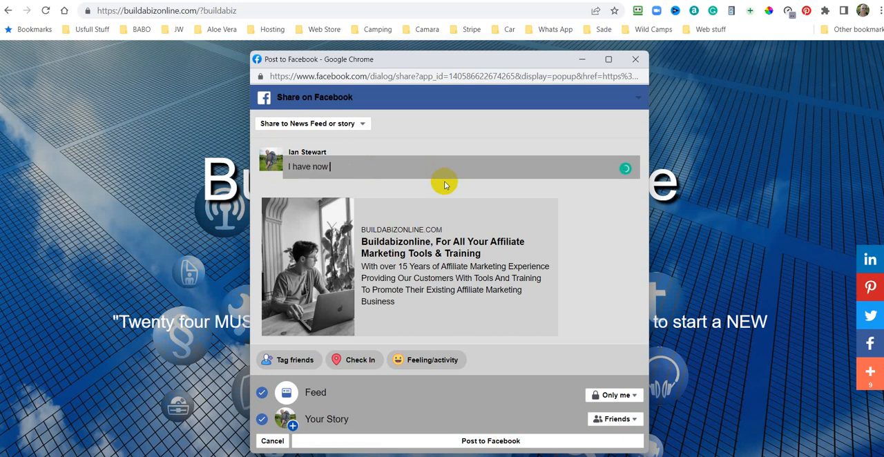
type("completed the")
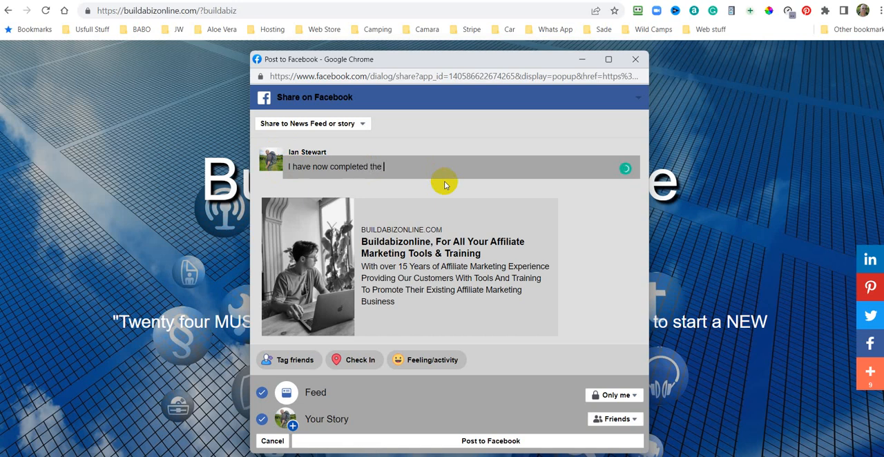
type("NEW")
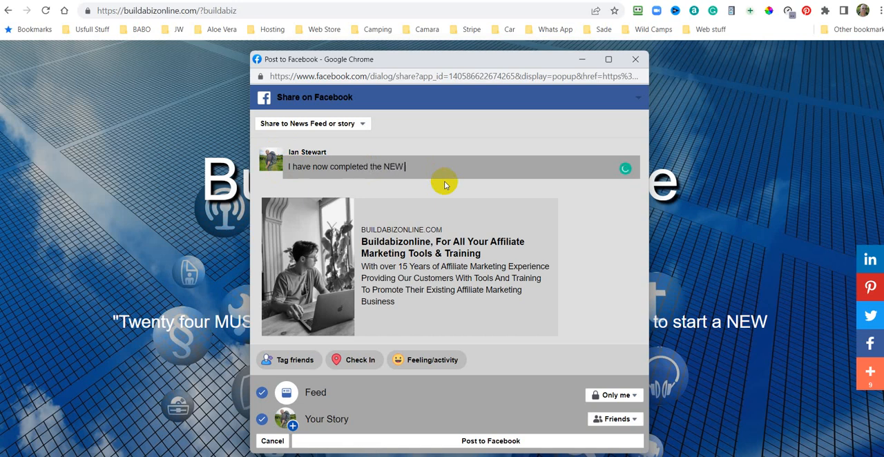
type("look at Bu")
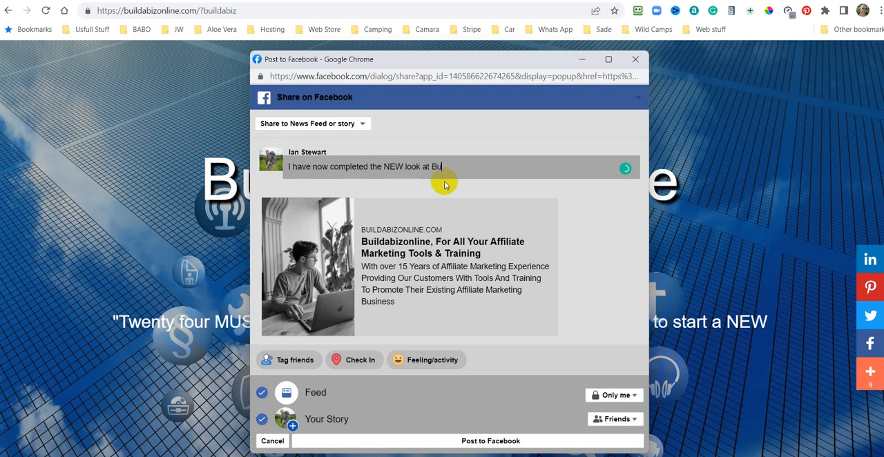
type("ildabi")
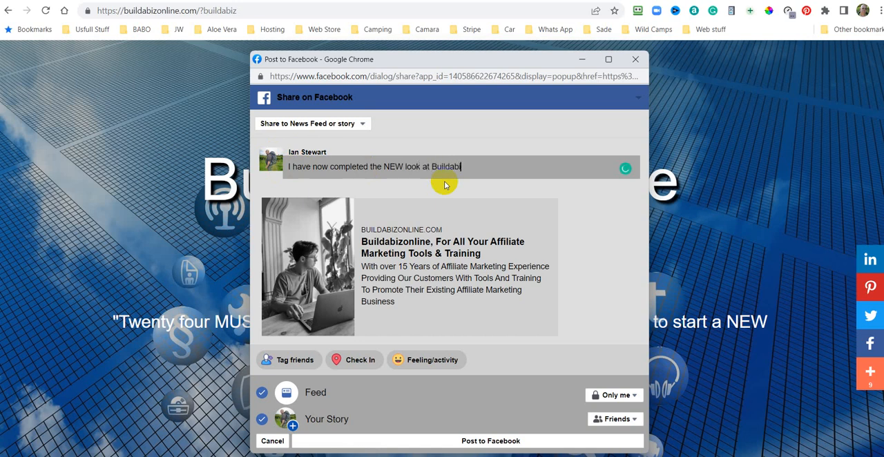
type("zonline")
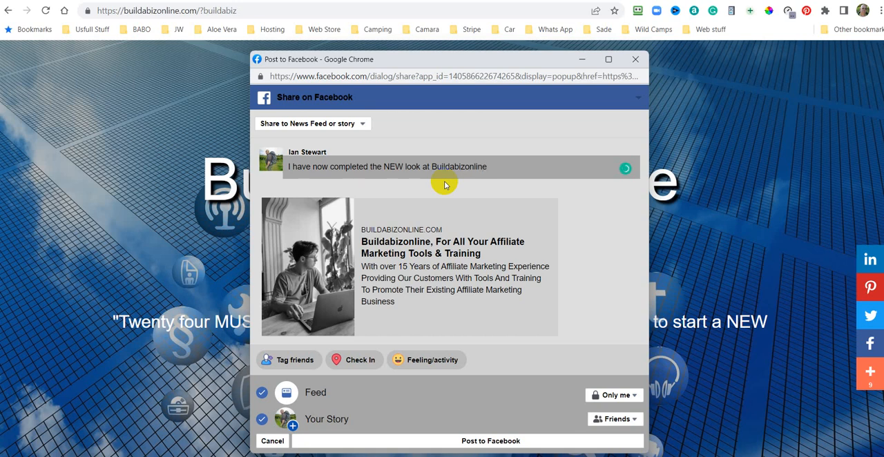
type(".")
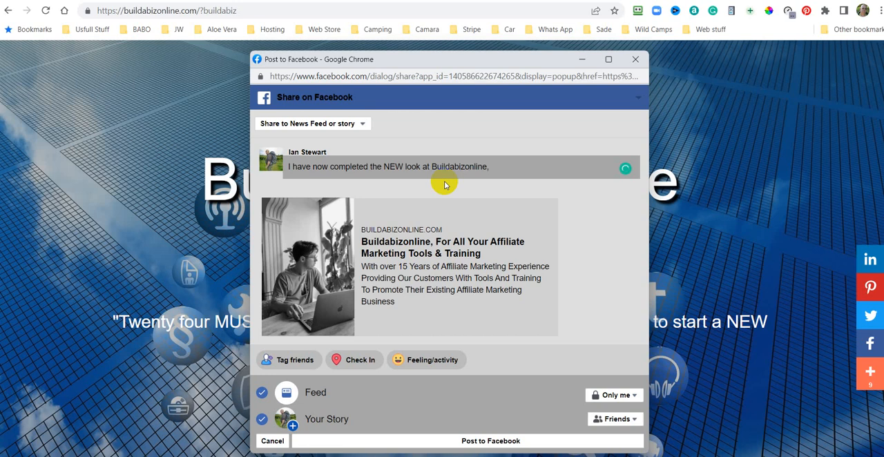
type("Do y")
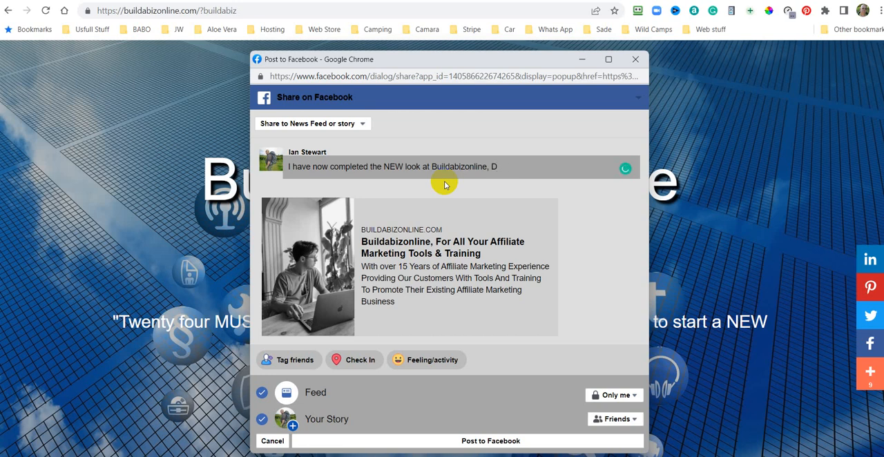
type("ou")
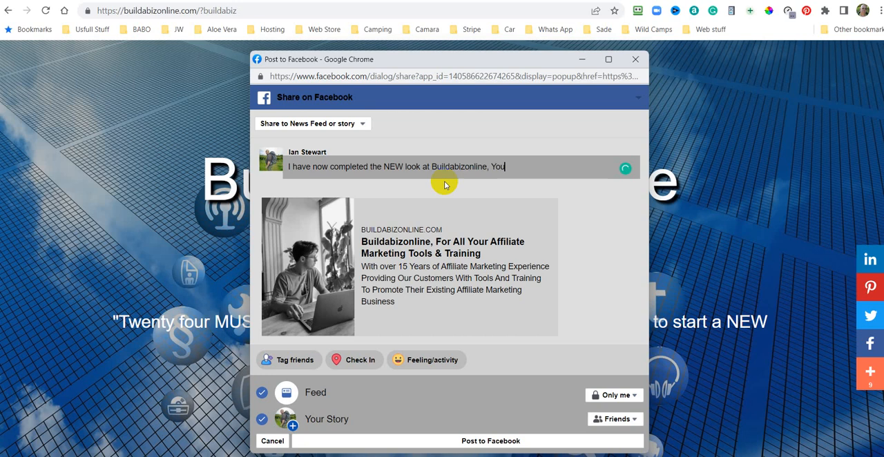
type("L")
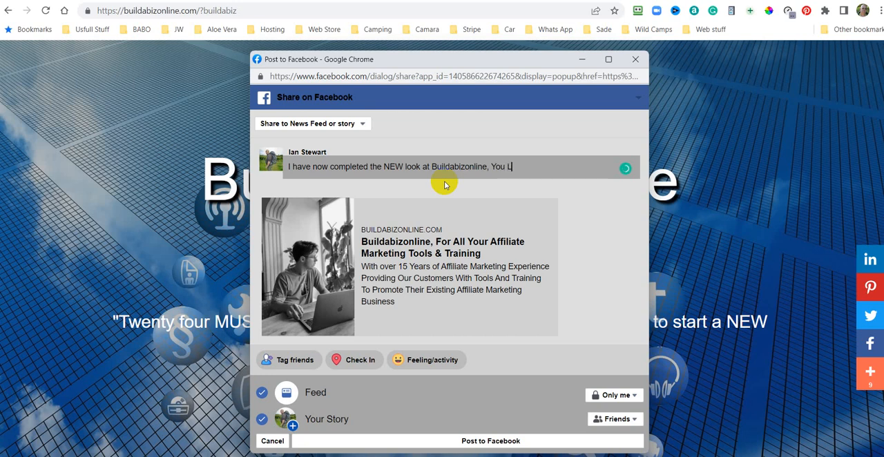
type("ike?")
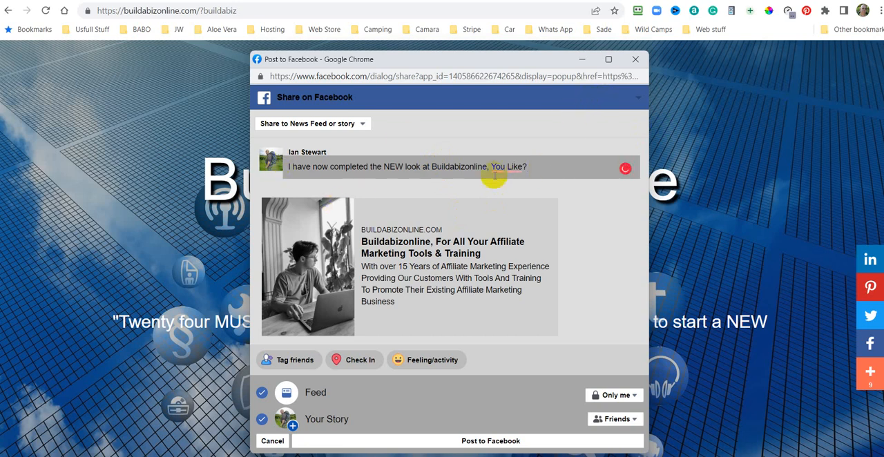
Accept Grammarly's 'Do You' suggestion and add 'it' to the caption.
left_click(497, 166)
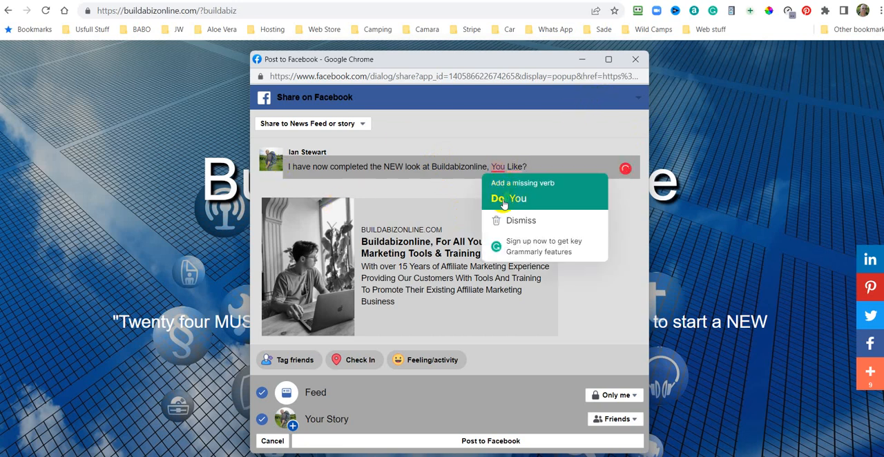
left_click(508, 199)
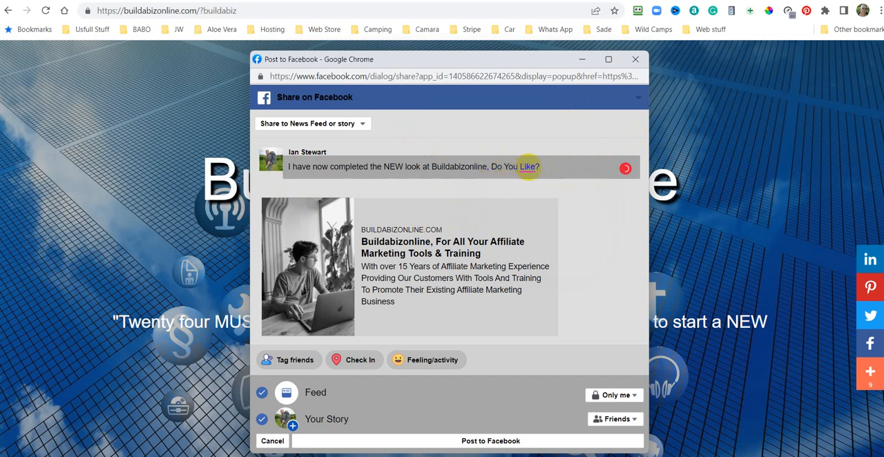
type("it")
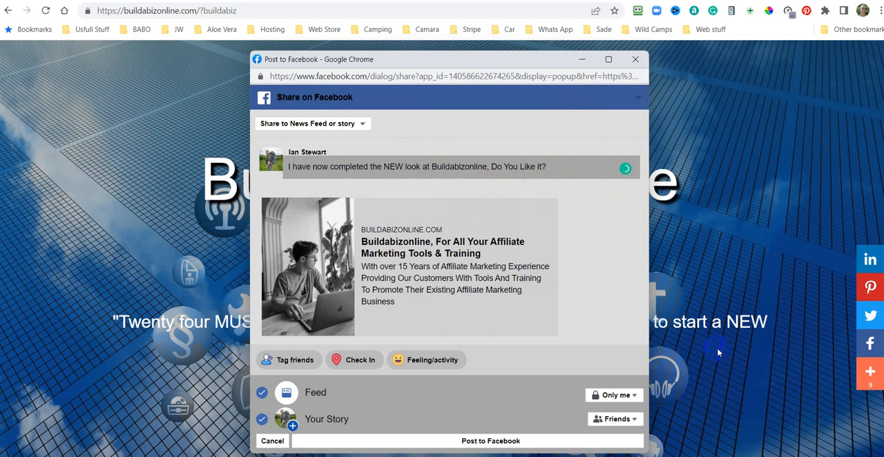
mouse_move(345, 390)
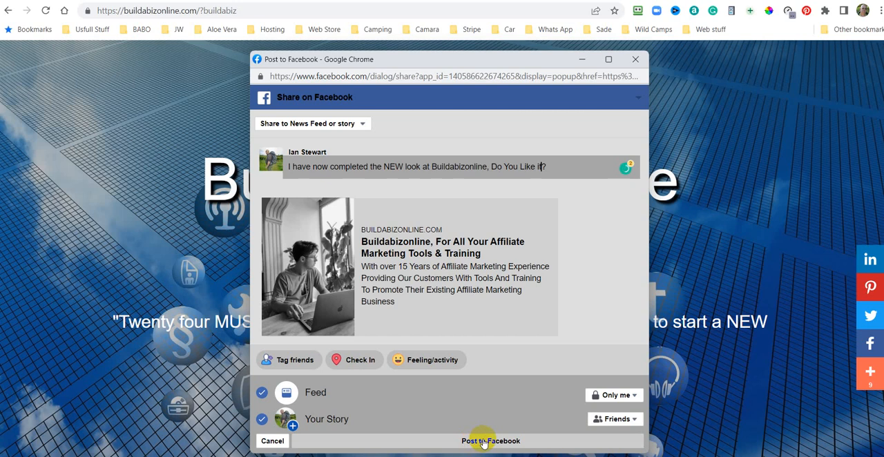
Submit the captioned share with Post to Facebook.
left_click(490, 441)
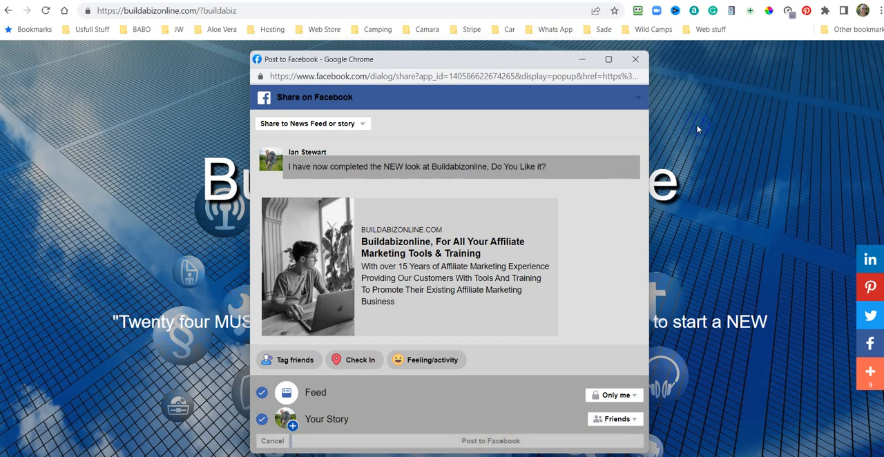
mouse_move(407, 290)
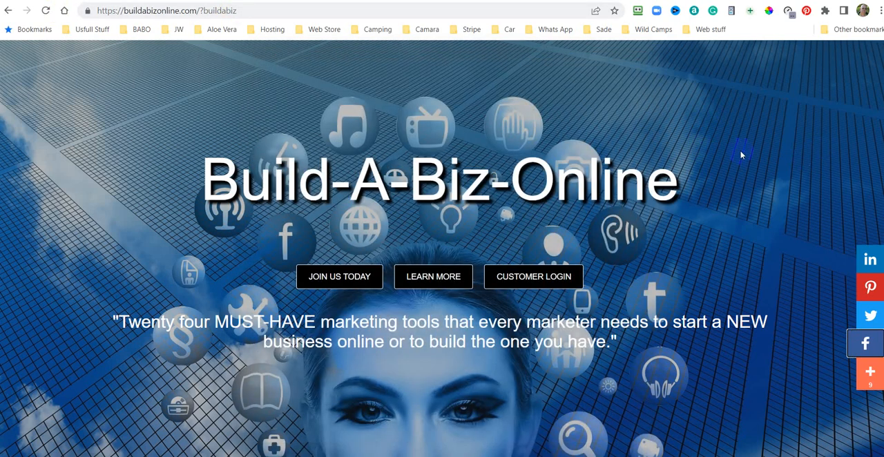
mouse_move(762, 164)
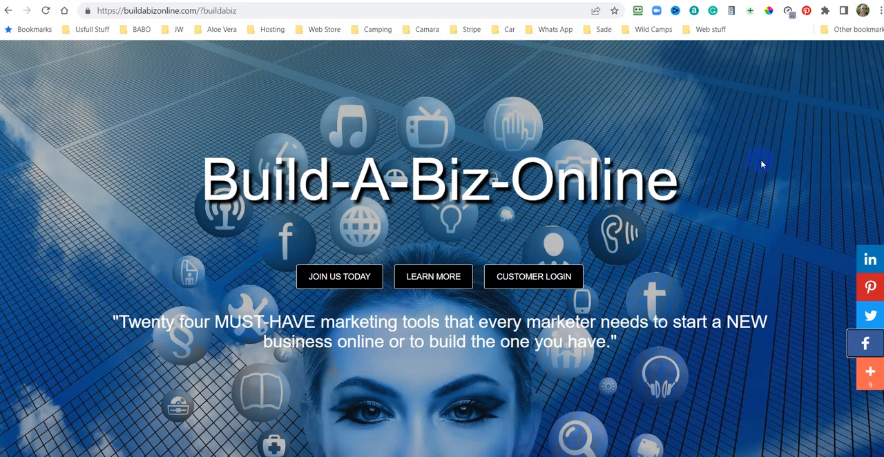
mouse_move(402, 140)
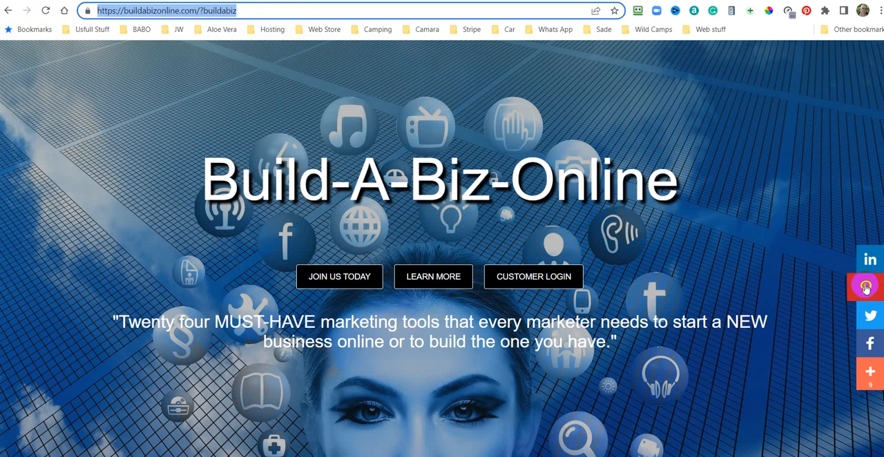
mouse_move(870, 316)
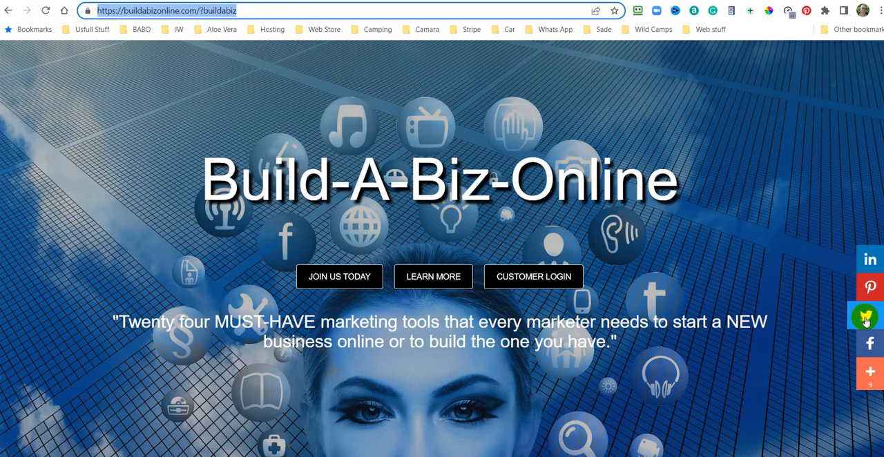
left_click(869, 315)
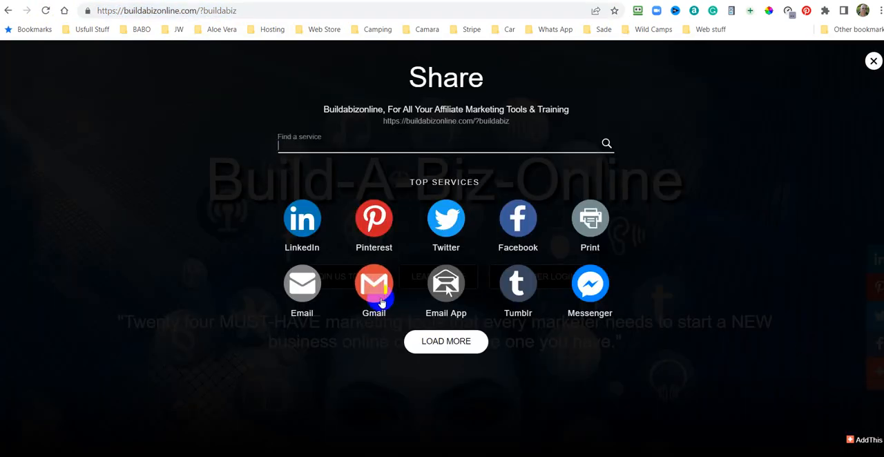
mouse_move(302, 283)
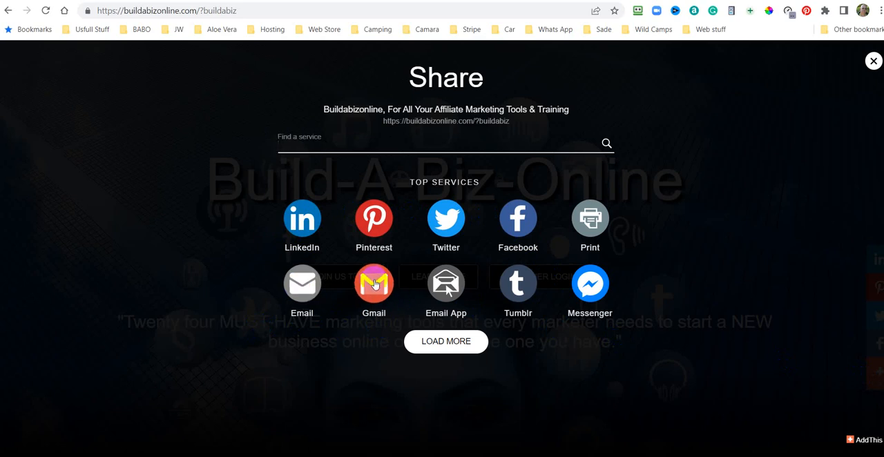
mouse_move(446, 283)
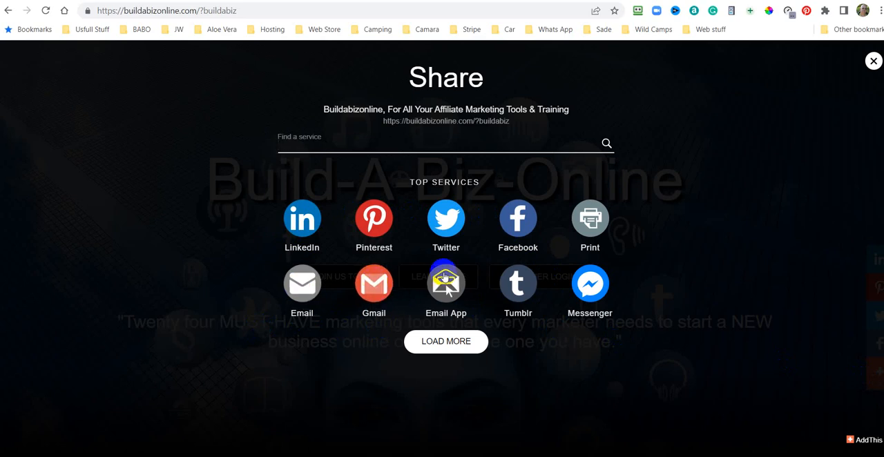
mouse_move(445, 283)
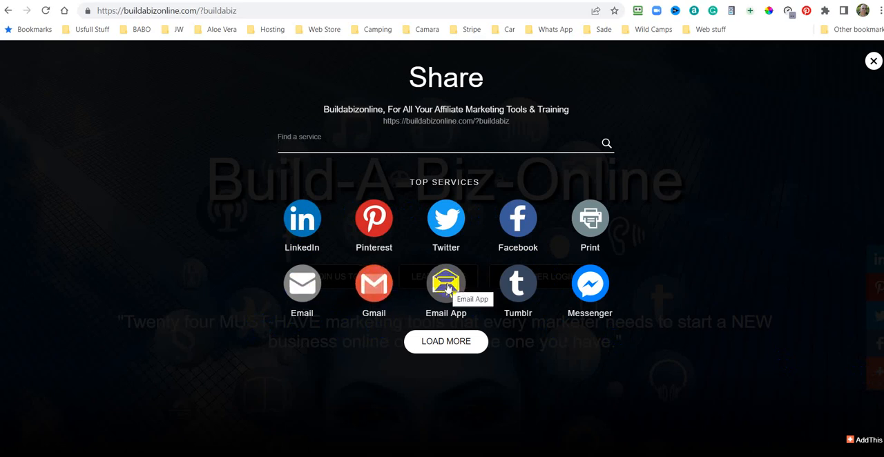
mouse_move(865, 110)
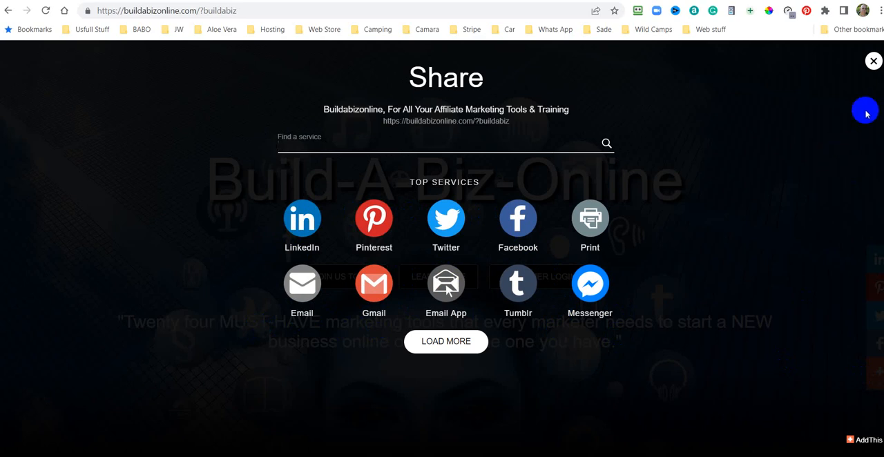
left_click(872, 60)
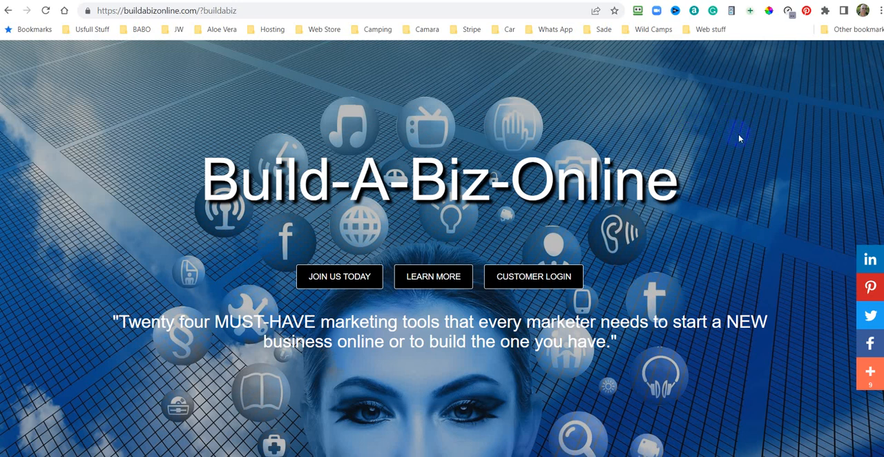
scroll("down", 3)
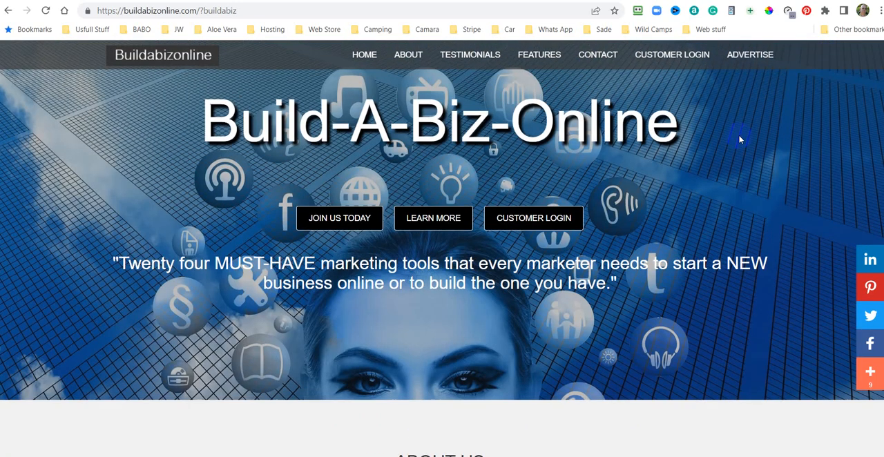
scroll("down", 3)
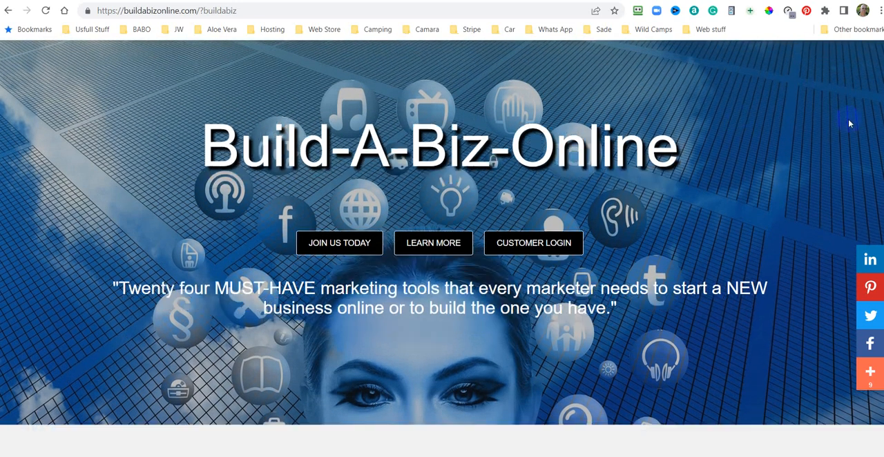
scroll("down", 3)
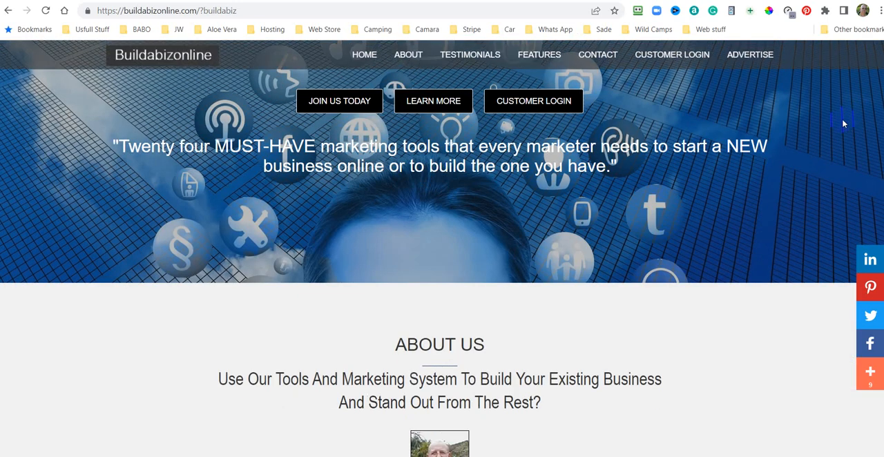
scroll("down", 3)
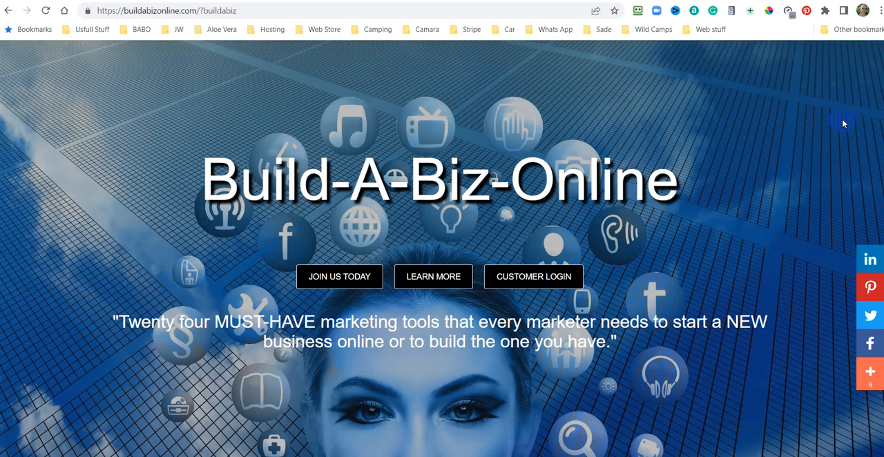
mouse_move(768, 135)
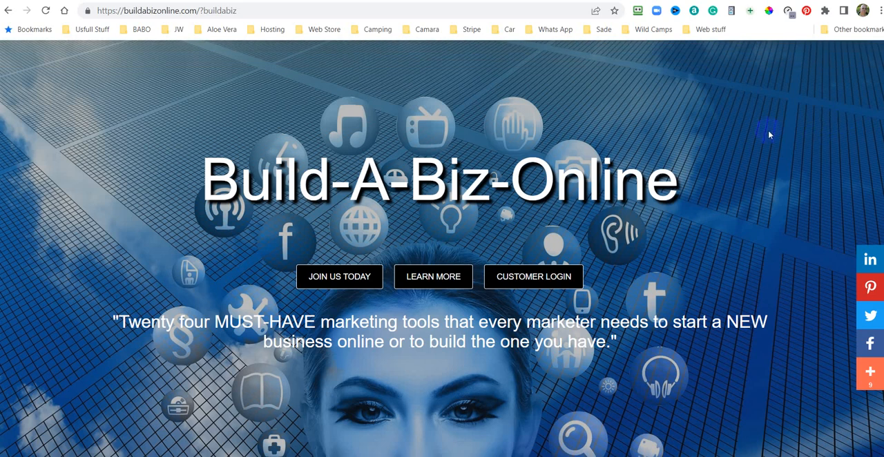
mouse_move(820, 127)
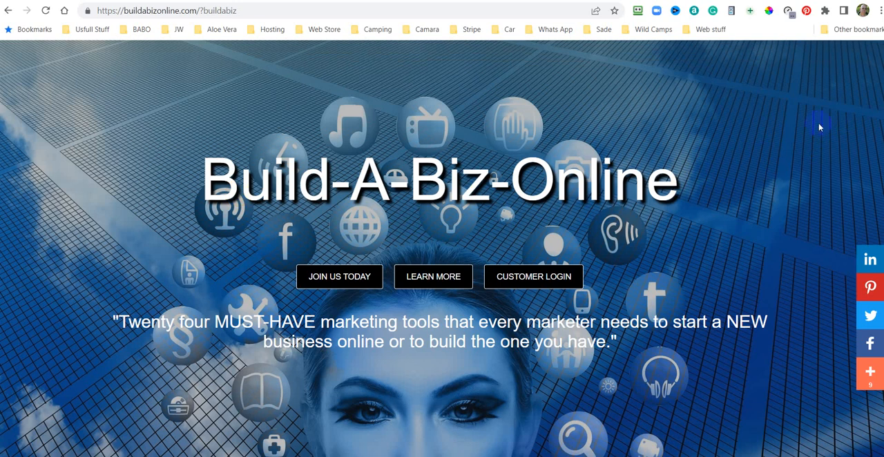
mouse_move(785, 154)
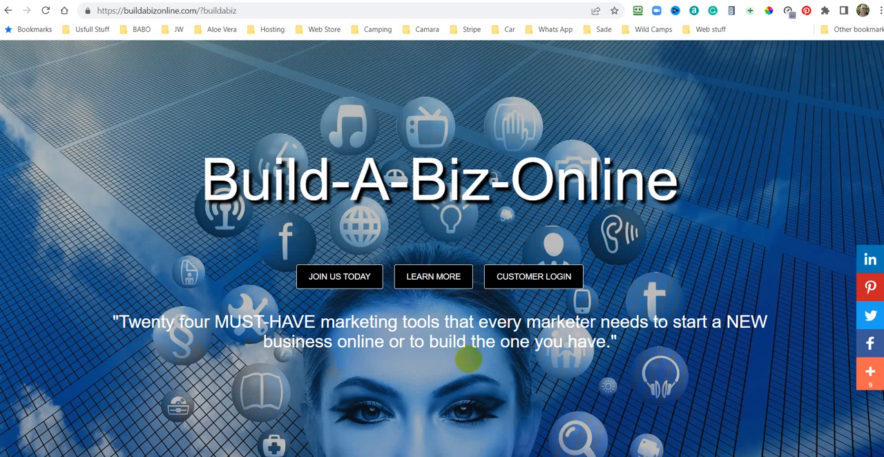
mouse_move(281, 20)
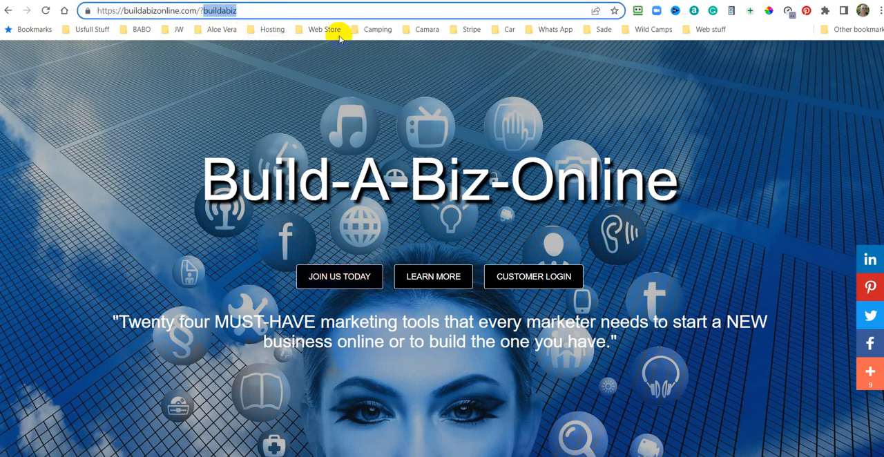
left_click(338, 276)
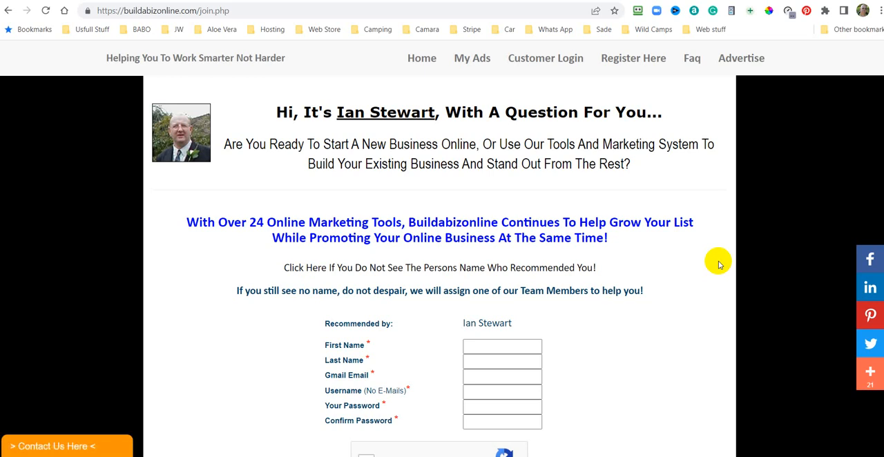
mouse_move(578, 406)
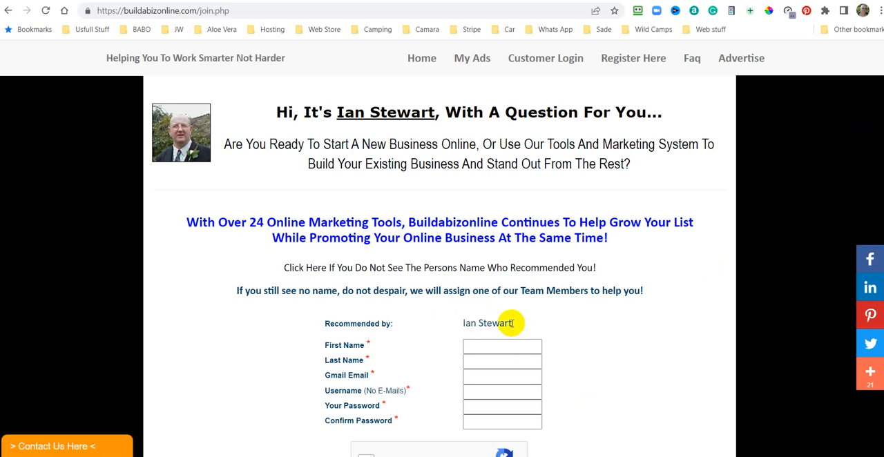
mouse_move(790, 192)
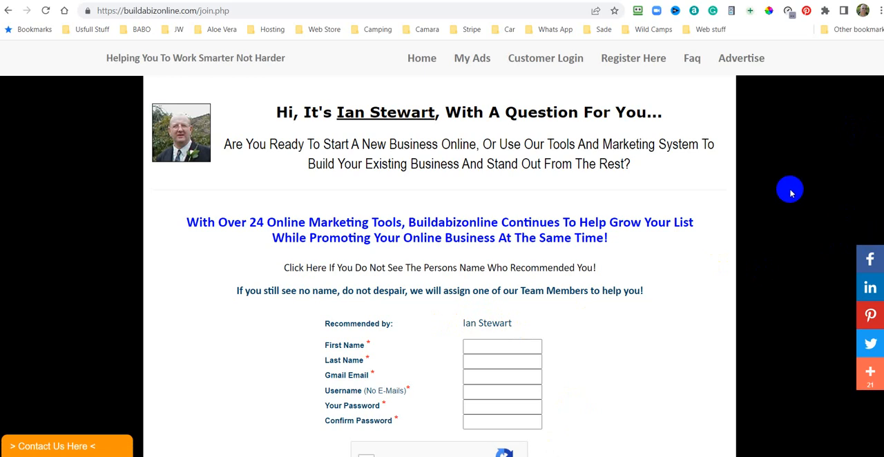
mouse_move(798, 239)
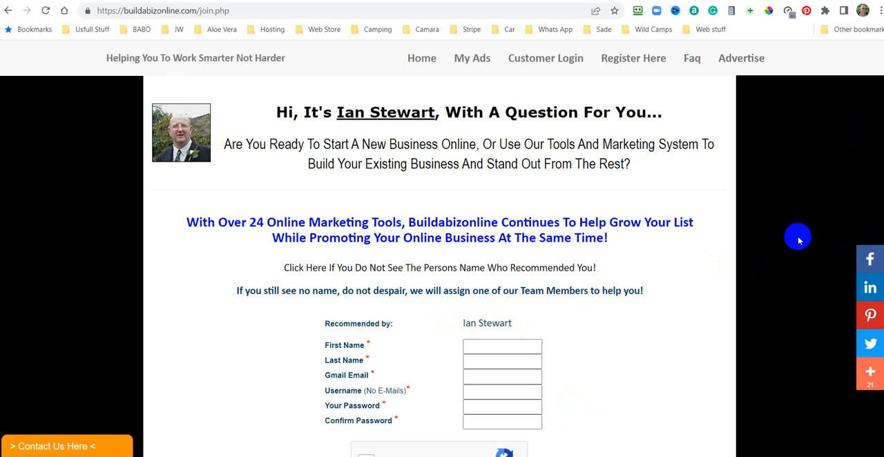